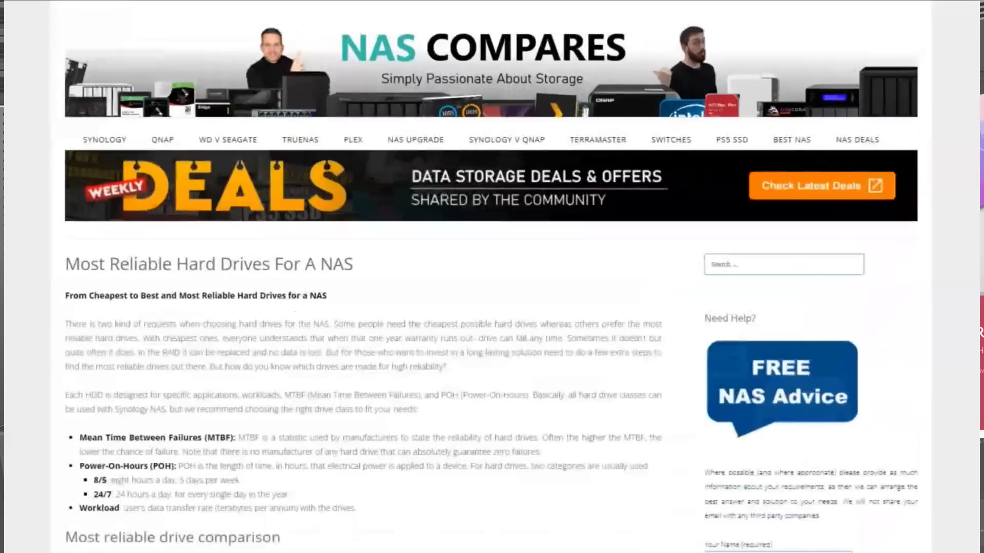
scroll("down", 3)
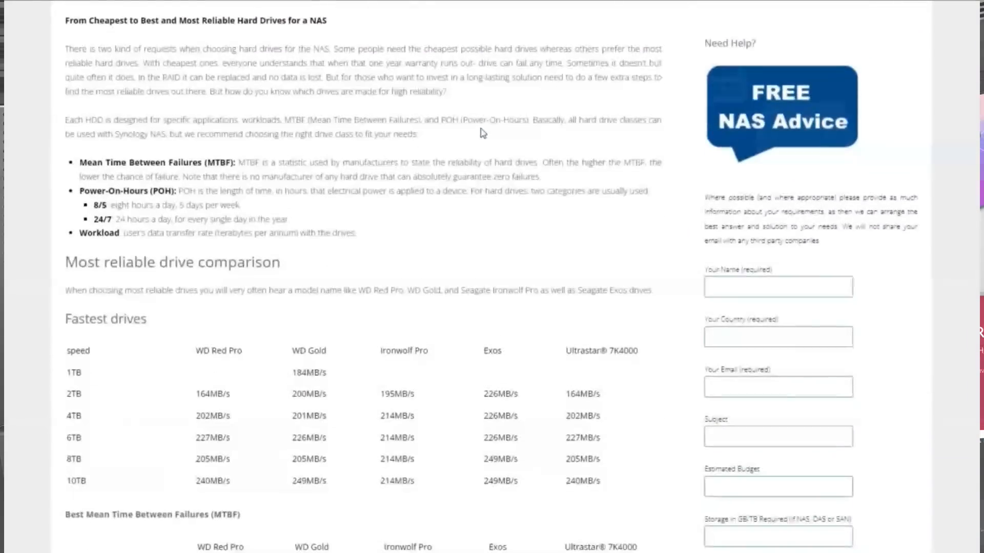
scroll("down", 3)
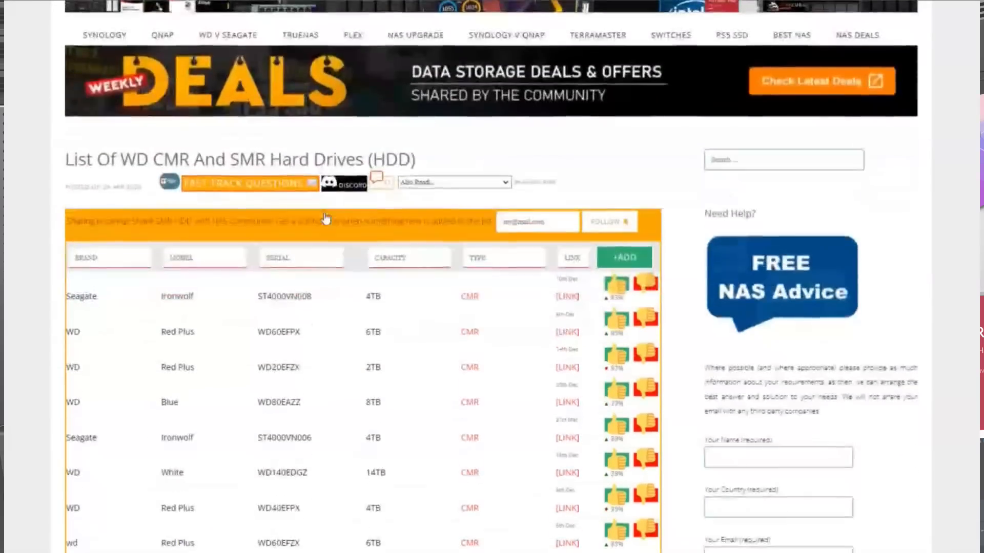
scroll("down", 3)
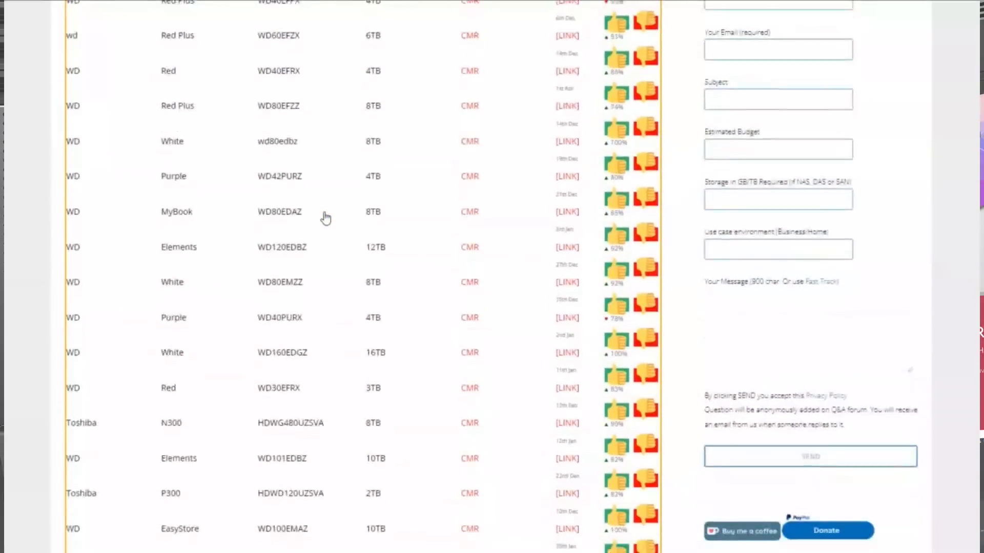
scroll("down", 3)
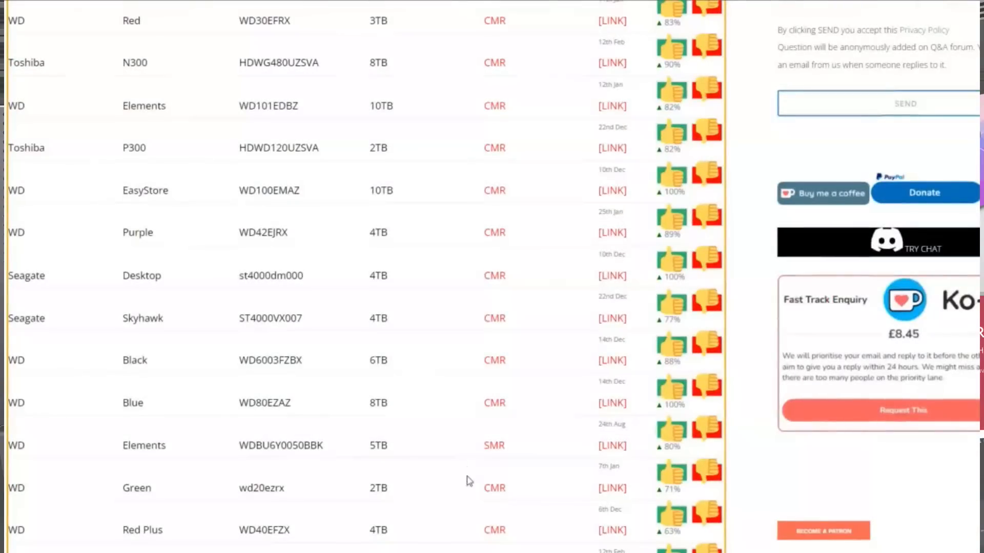